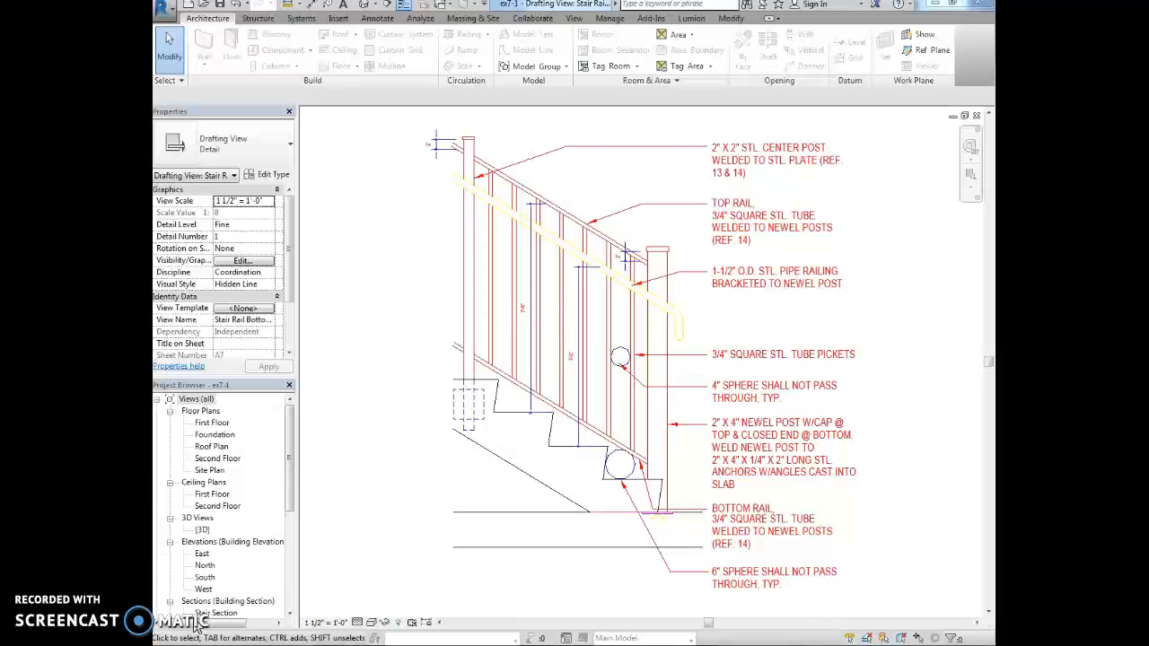
# Select the callout notes and set their type to 1/4" City Blueprint
pyautogui.click(578, 395)
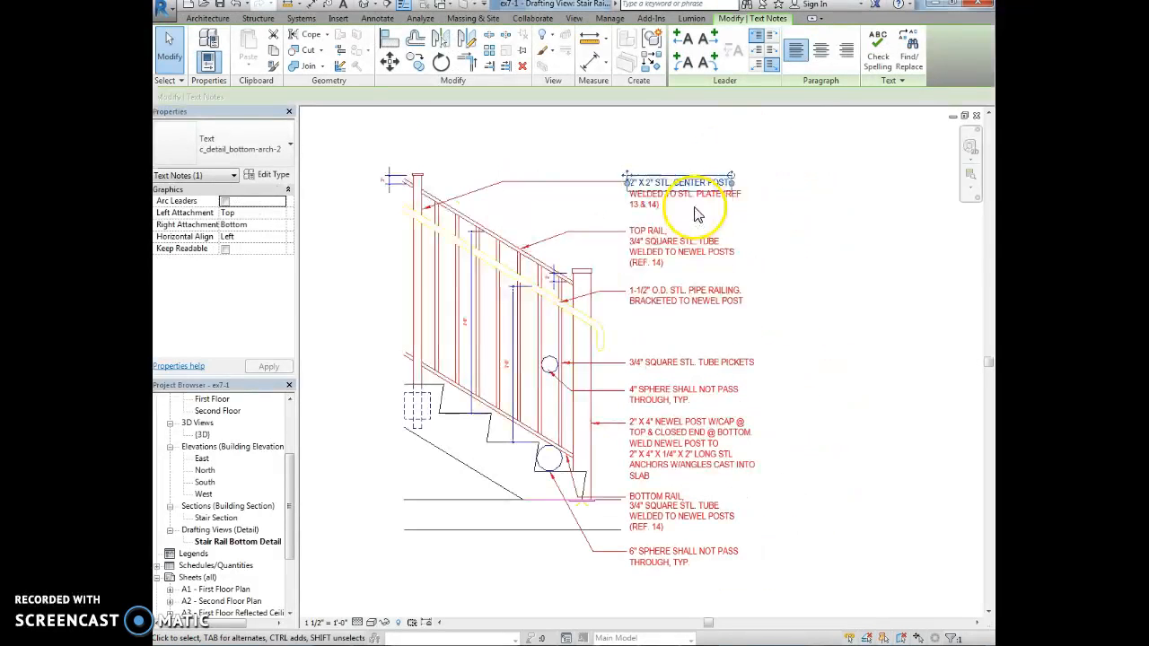
pyautogui.click(683, 194)
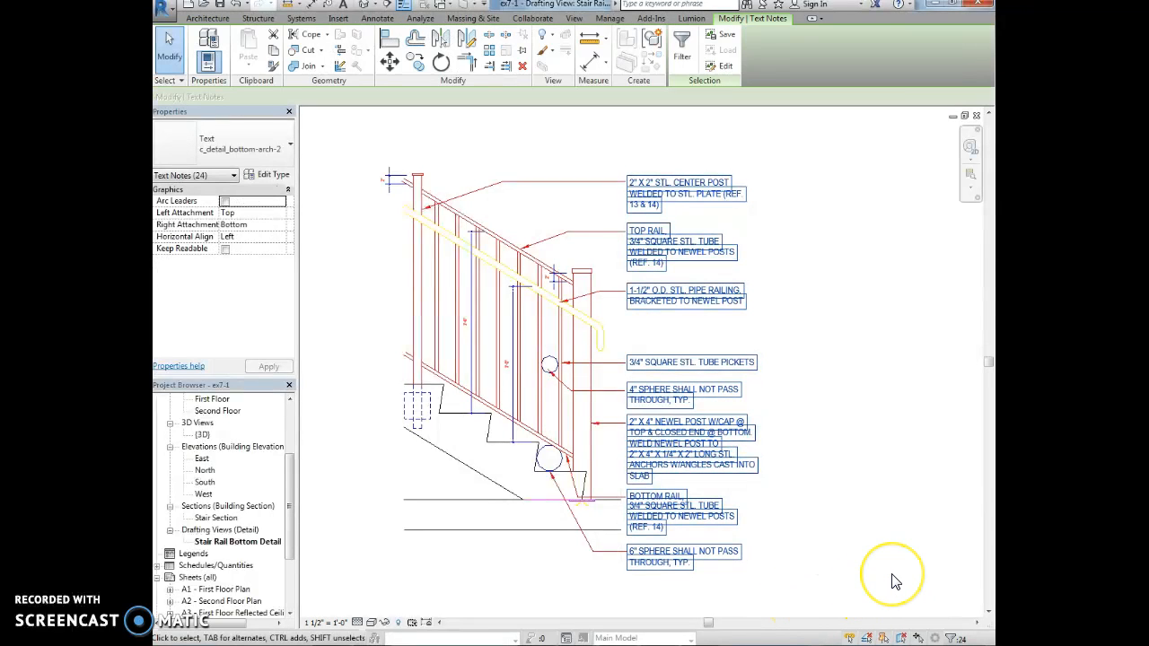
pyautogui.click(678, 188)
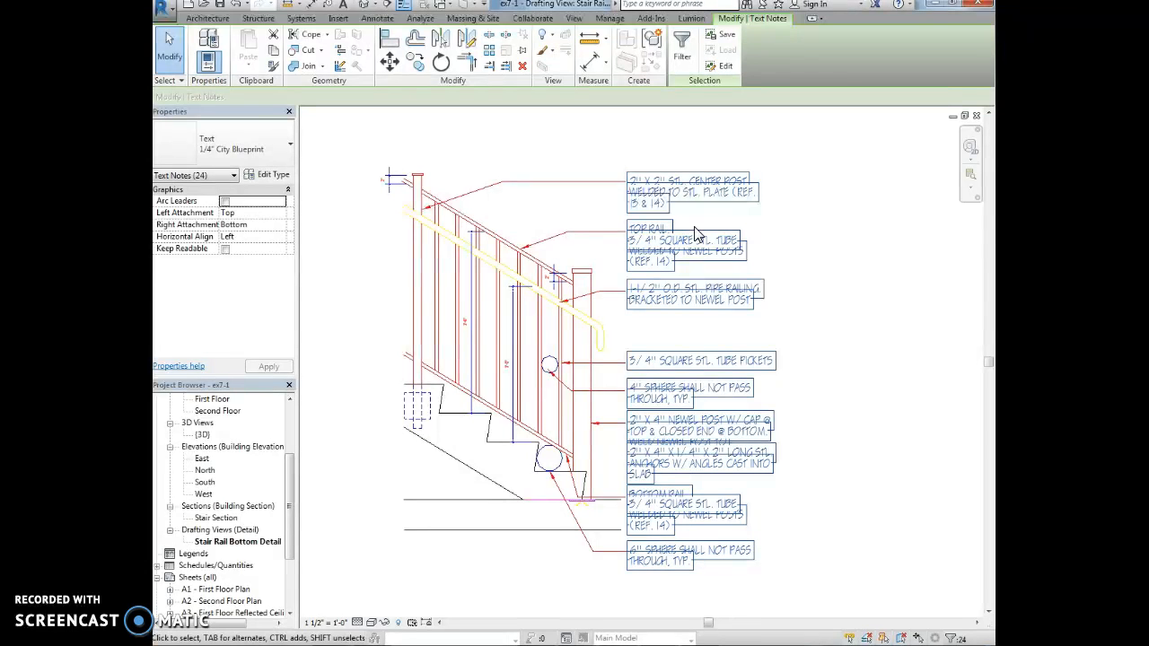
pyautogui.click(377, 18)
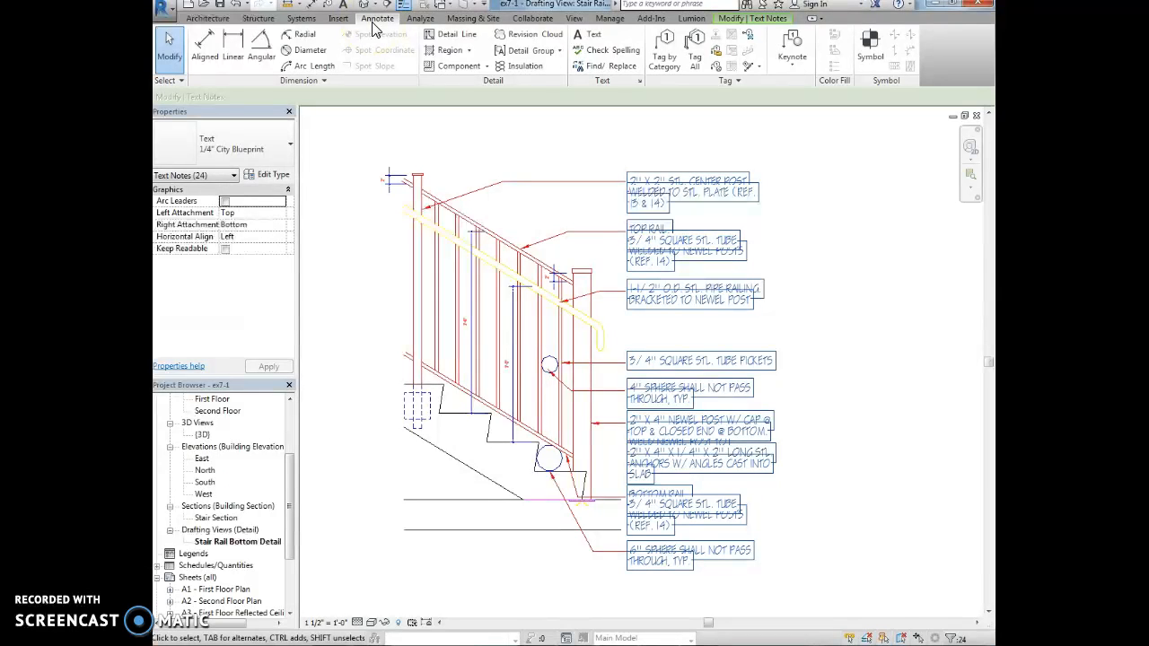
# Place a Break Line detail component at the cut-off newel post
pyautogui.click(459, 64)
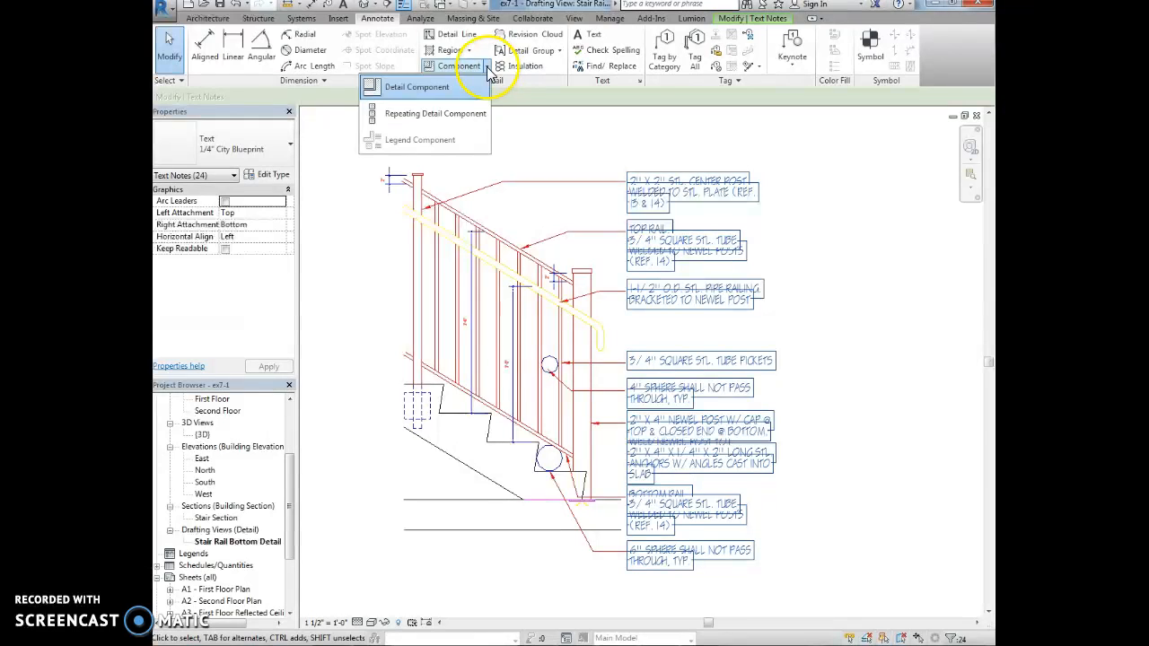
pyautogui.click(417, 86)
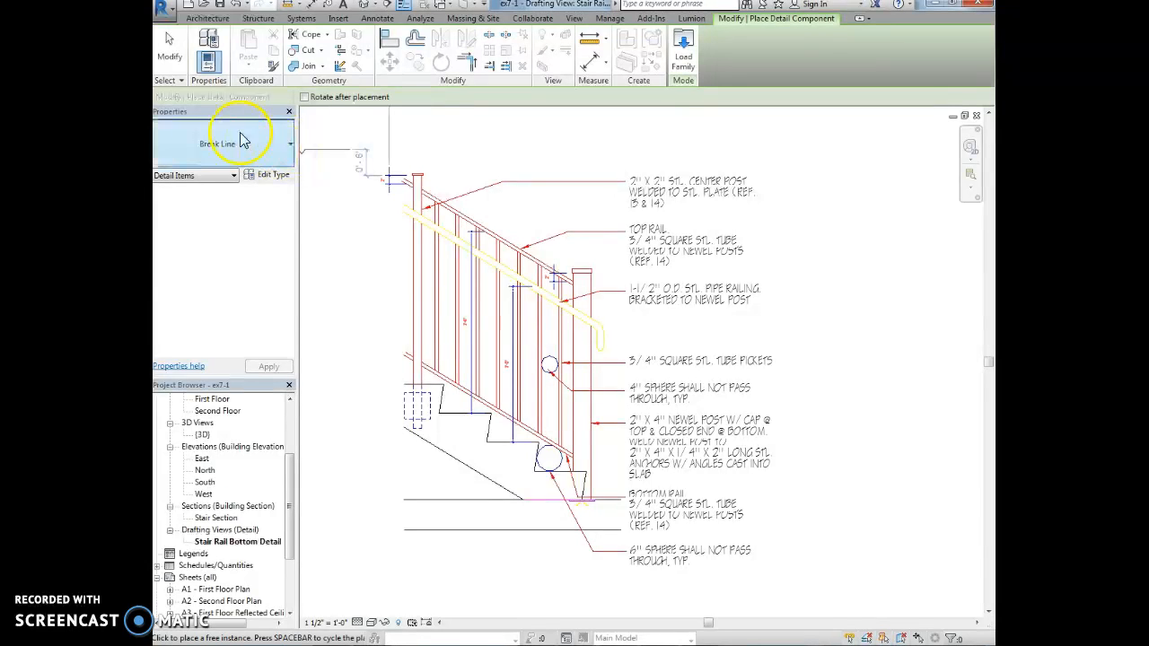
pyautogui.moveTo(269, 147)
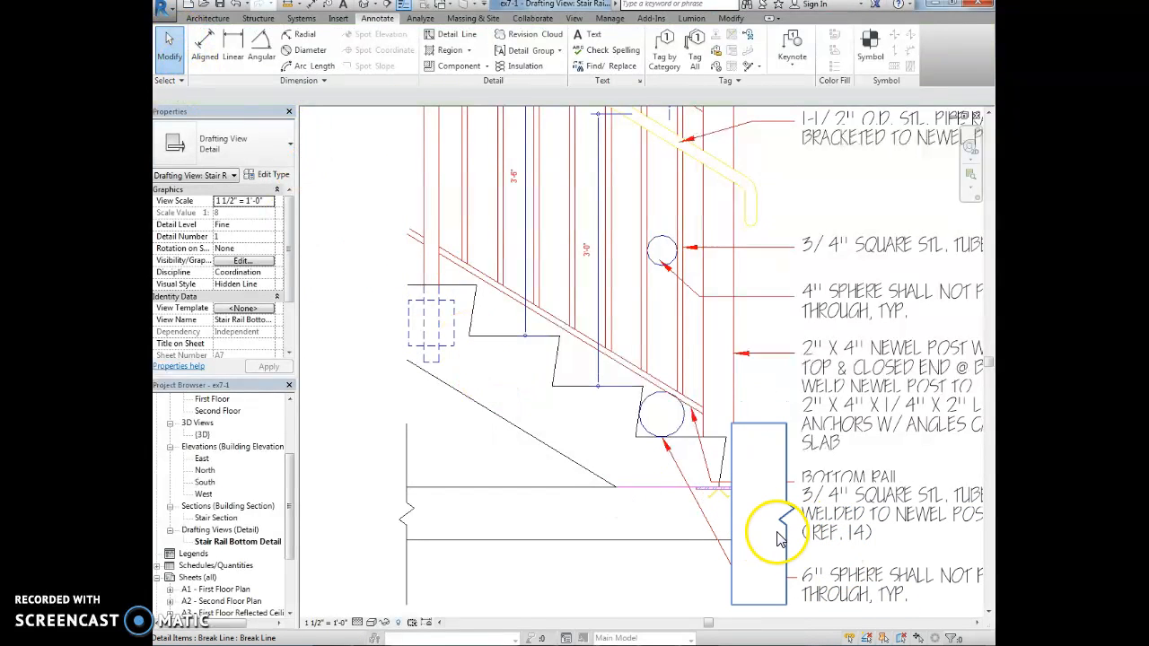
pyautogui.click(758, 503)
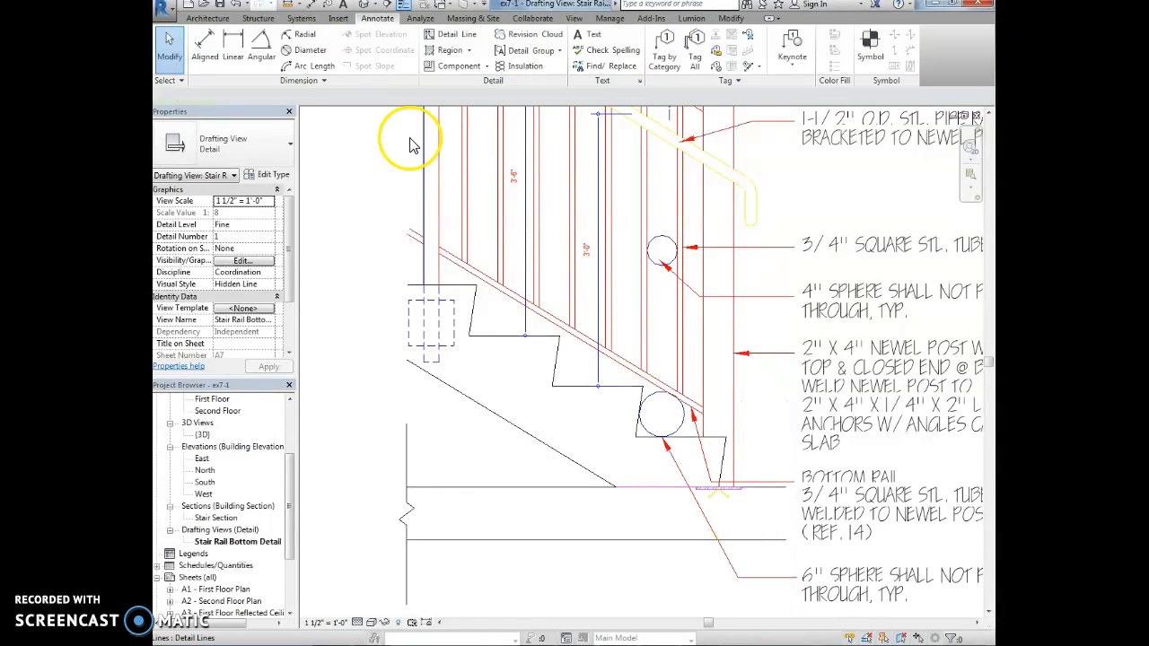
# Place a second Break Line detail component at the post bottom
pyautogui.click(459, 65)
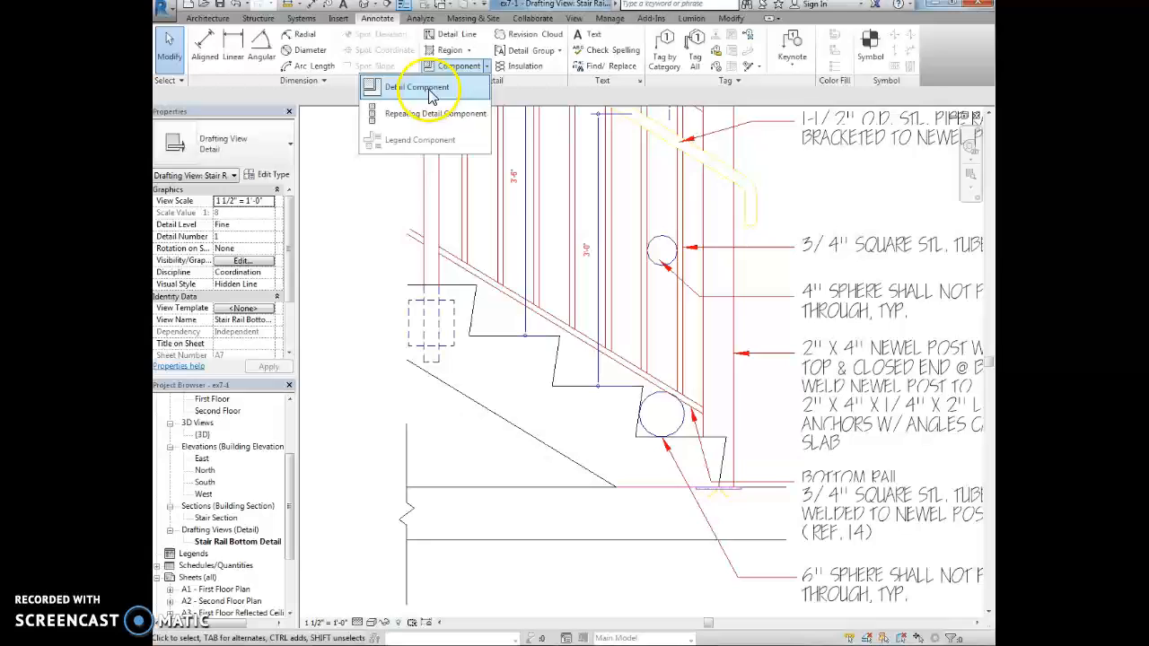
pyautogui.click(420, 86)
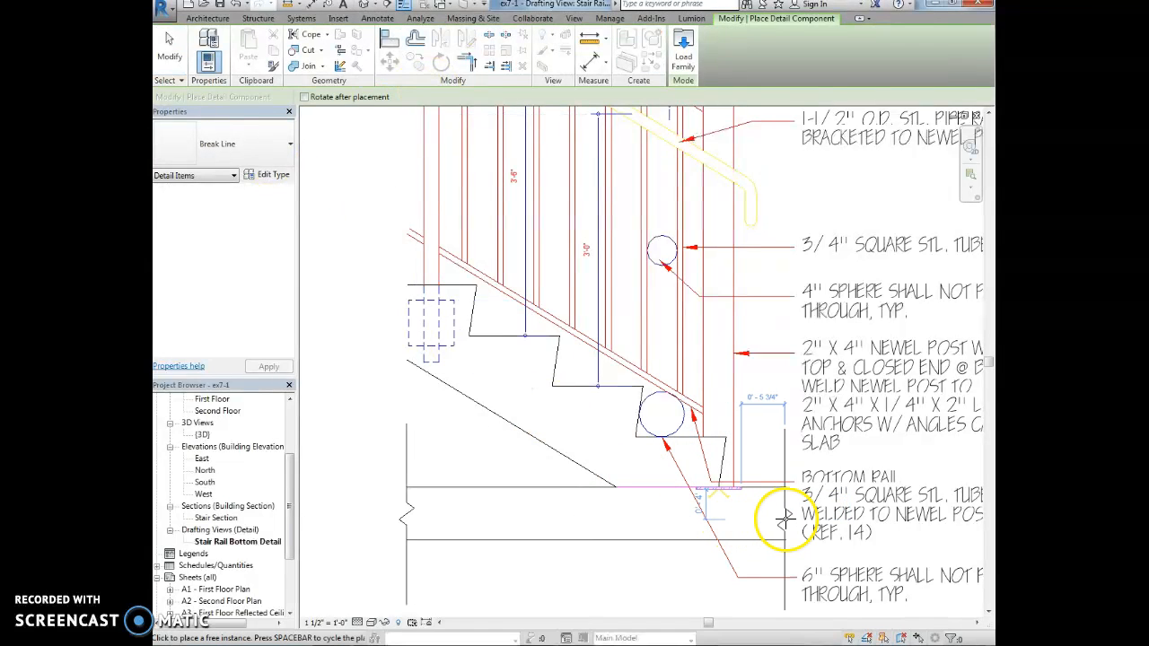
pyautogui.click(786, 517)
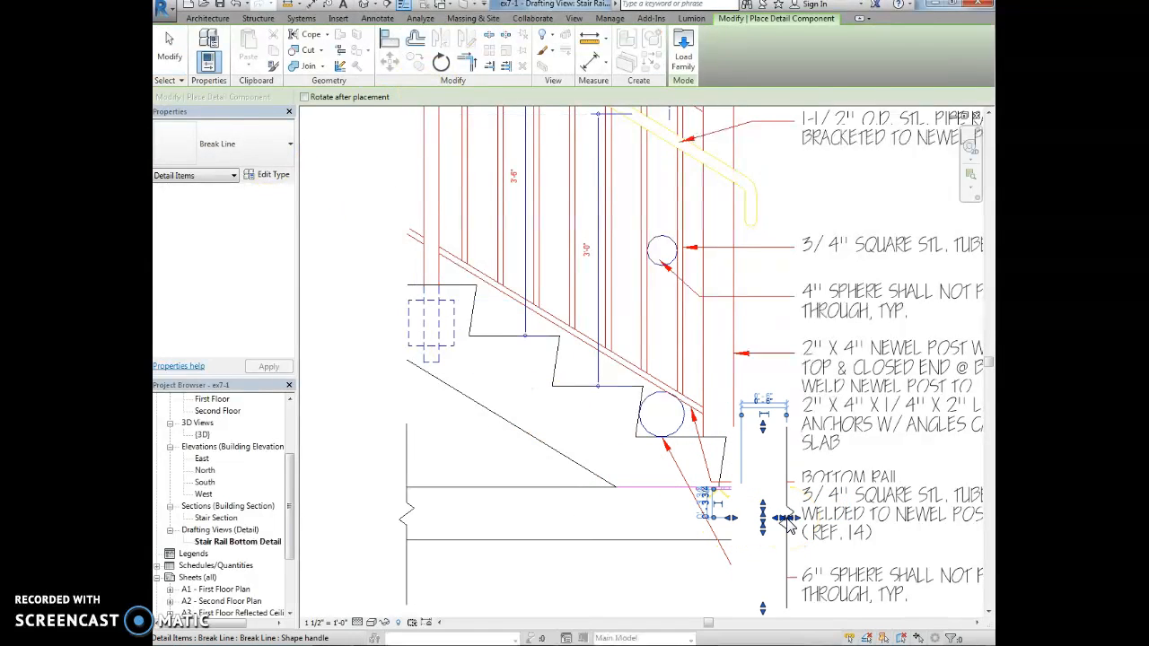
pyautogui.moveTo(639, 525)
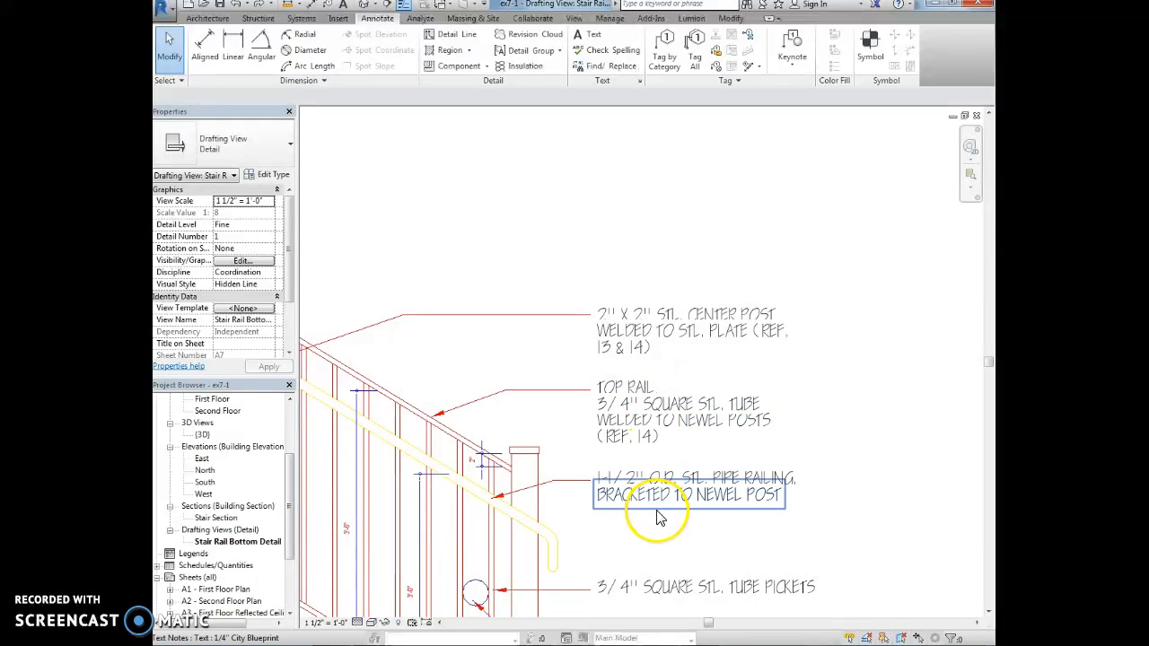
# Start a Floor-type filled region rectangle beneath the stair base
pyautogui.click(691, 404)
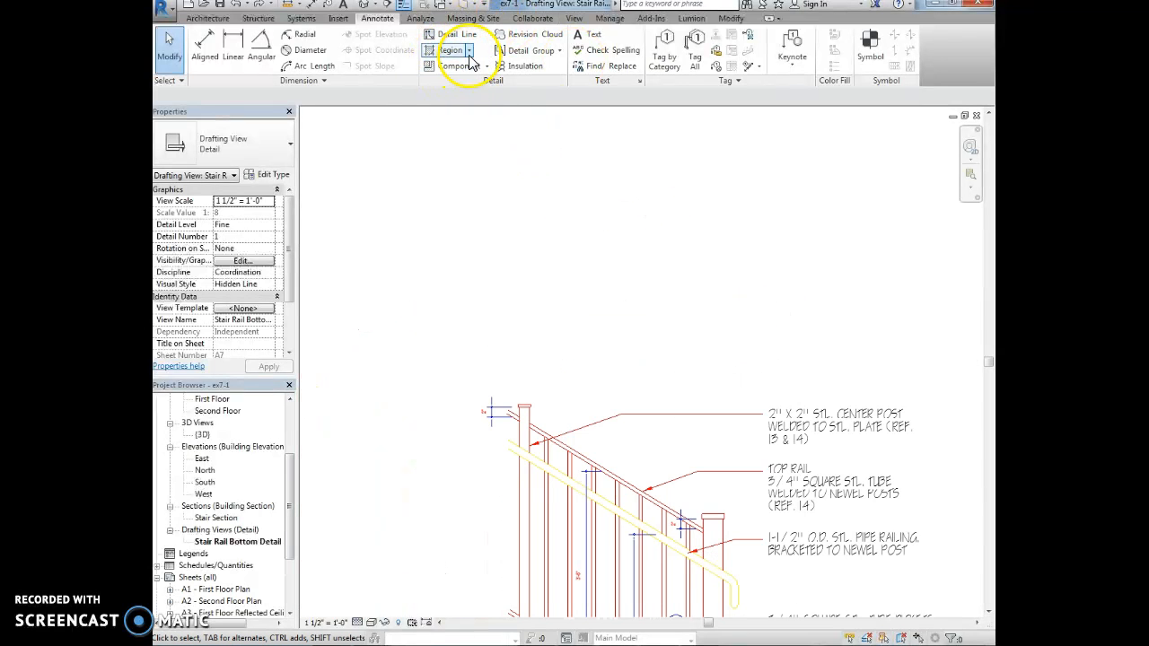
pyautogui.click(452, 51)
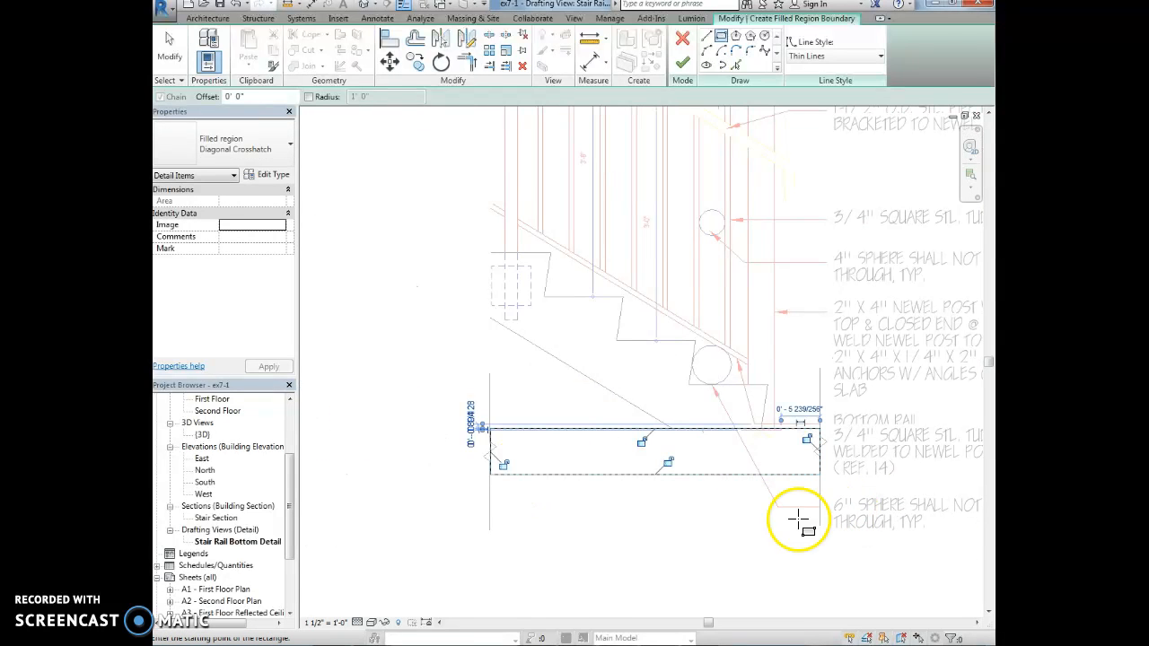
pyautogui.moveTo(761, 528)
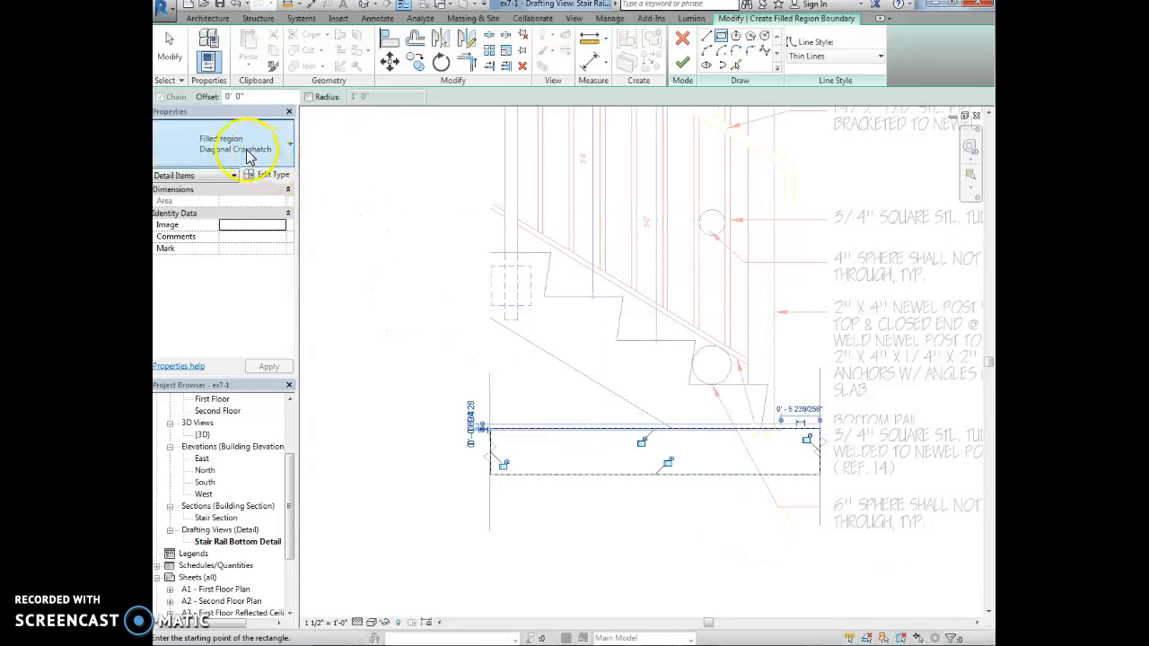
pyautogui.moveTo(251, 149)
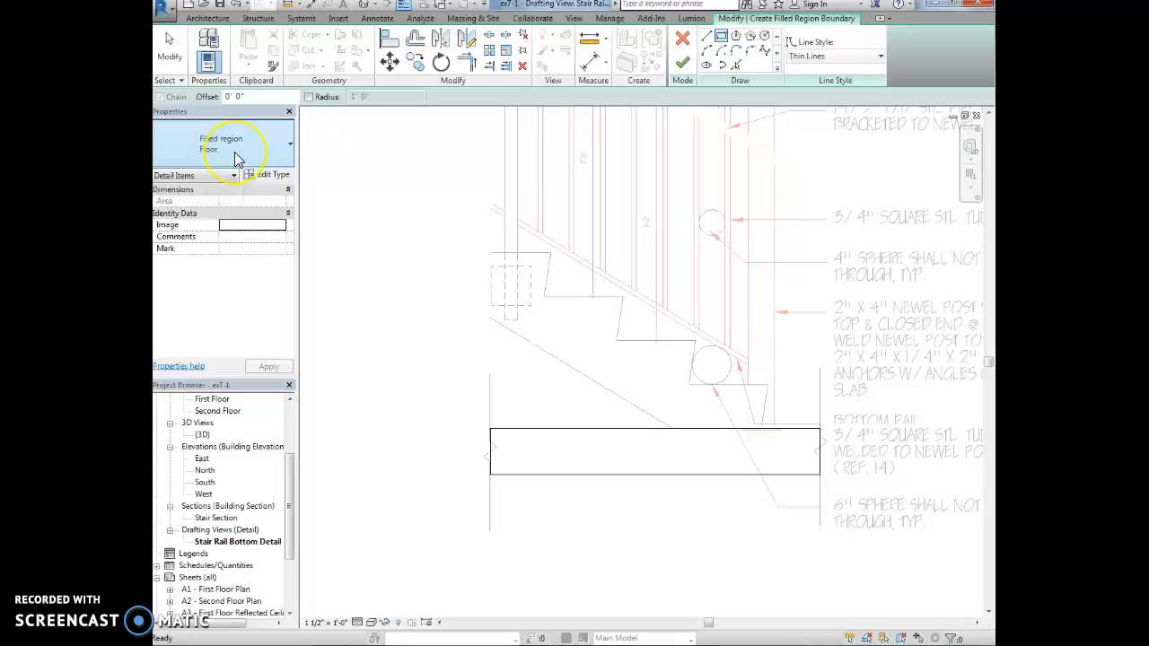
pyautogui.moveTo(237, 160)
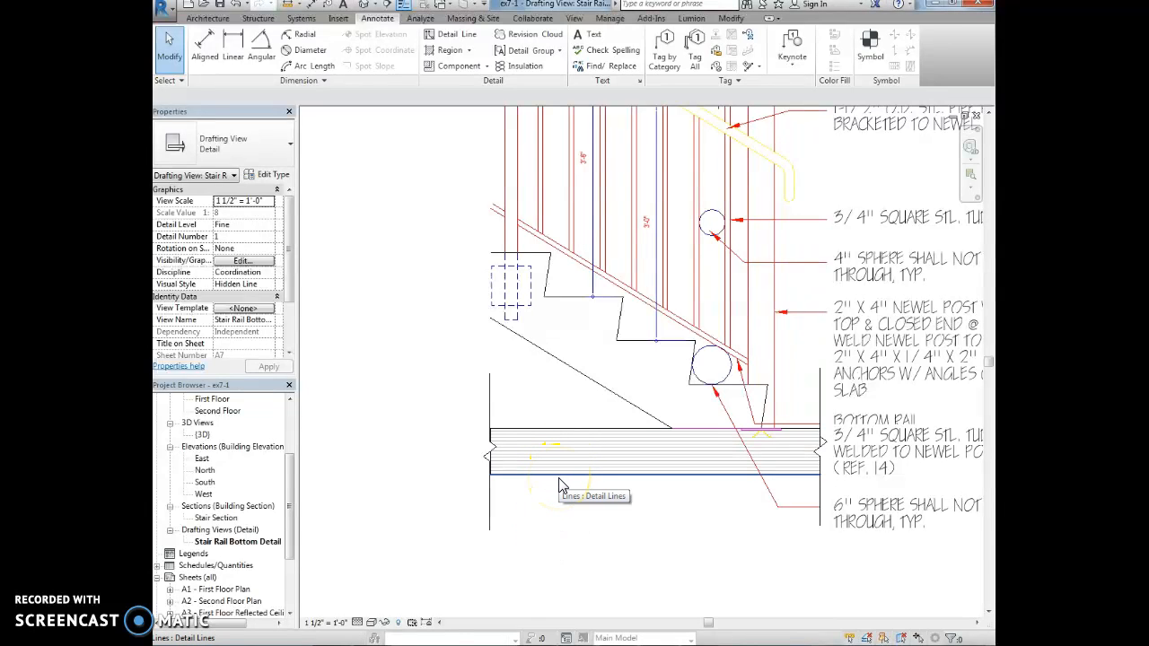
# Pick both sphere circles as the boundary of a DO NOT PASS SPHERE filled region
pyautogui.click(452, 50)
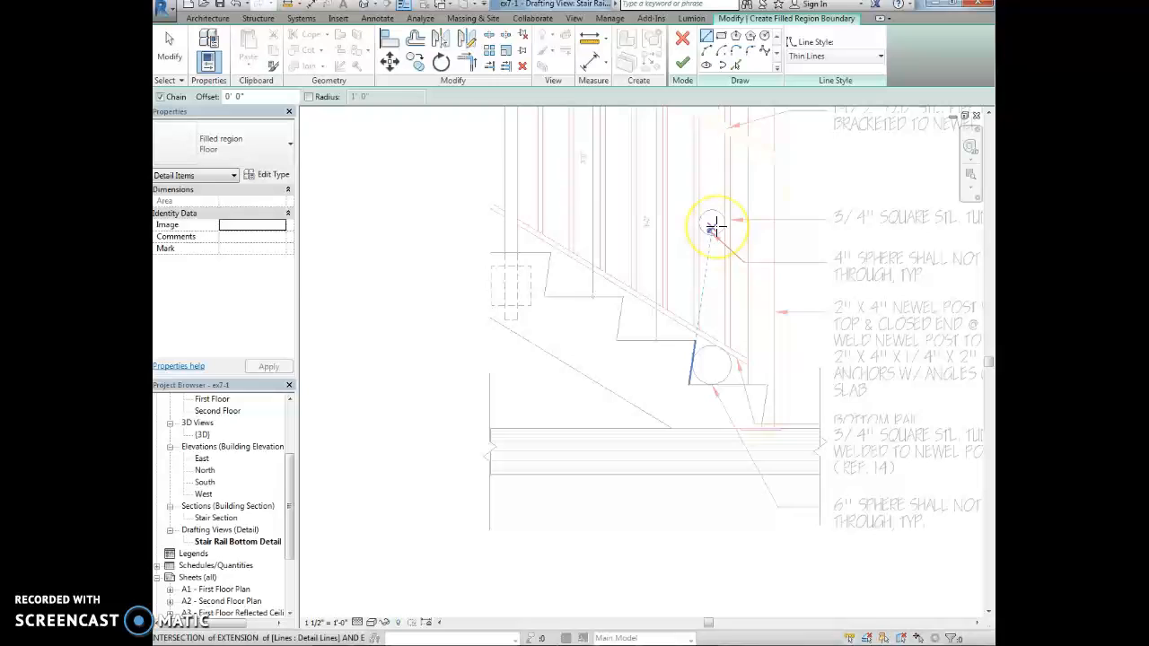
pyautogui.moveTo(714, 225)
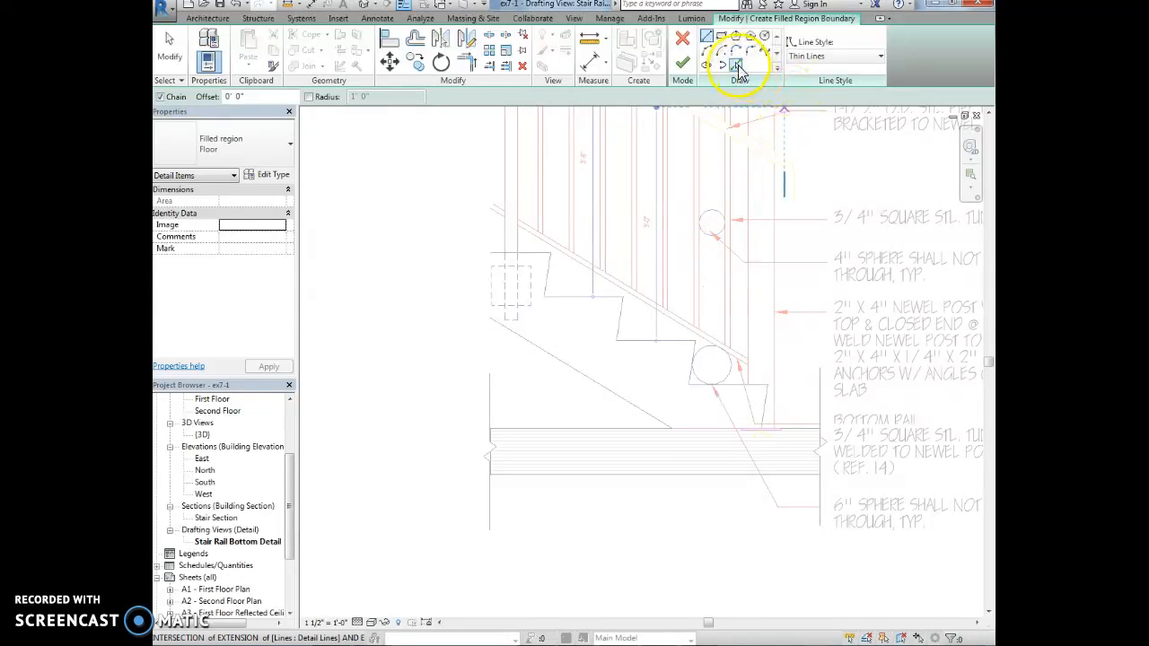
pyautogui.click(736, 64)
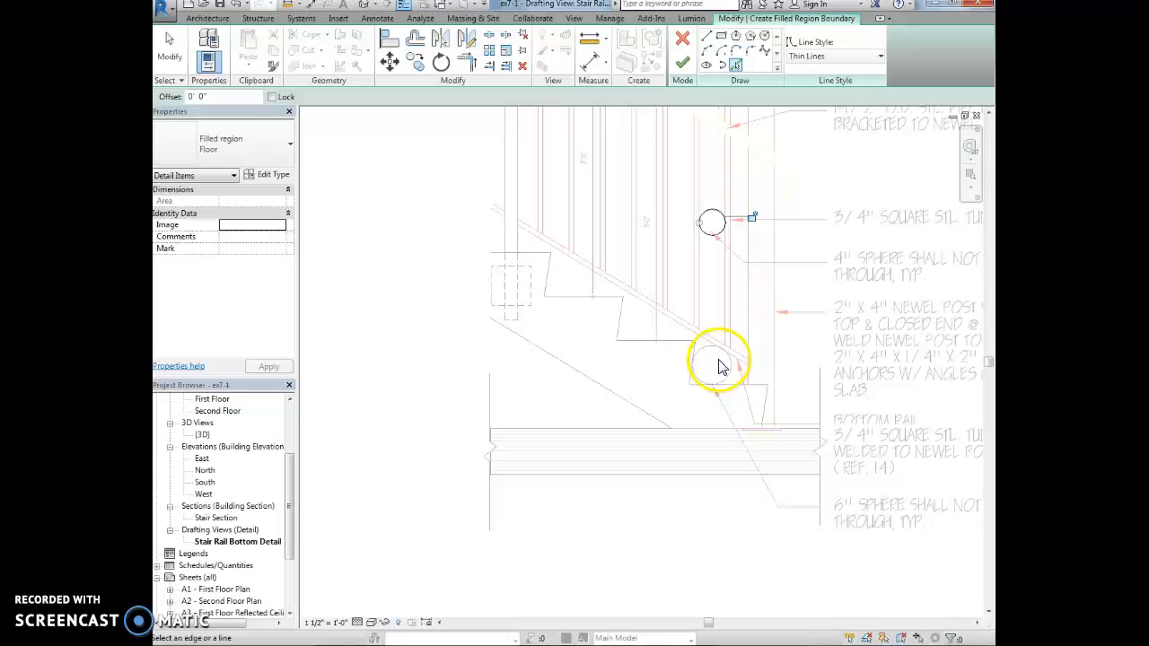
pyautogui.moveTo(711, 366)
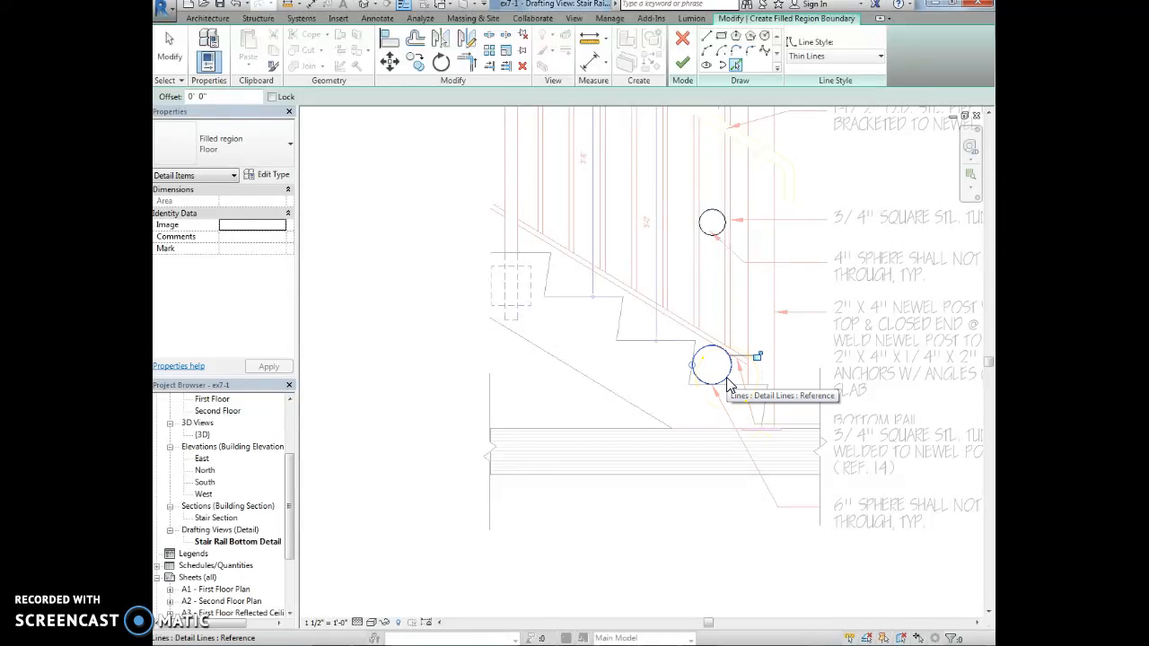
pyautogui.click(222, 143)
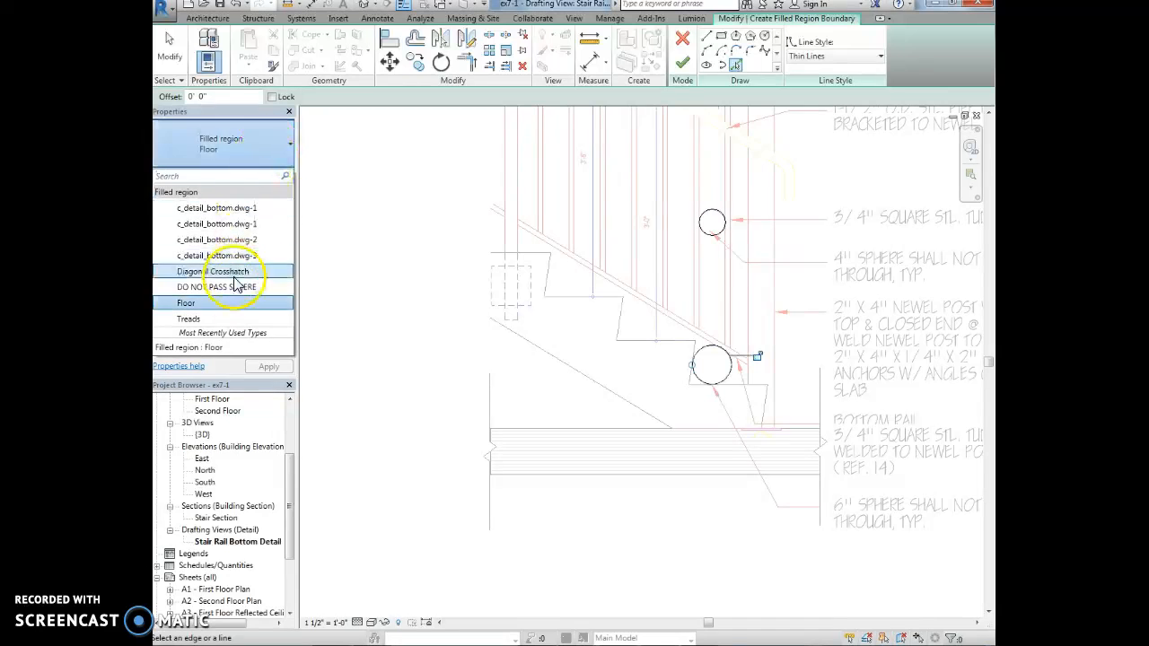
pyautogui.click(232, 287)
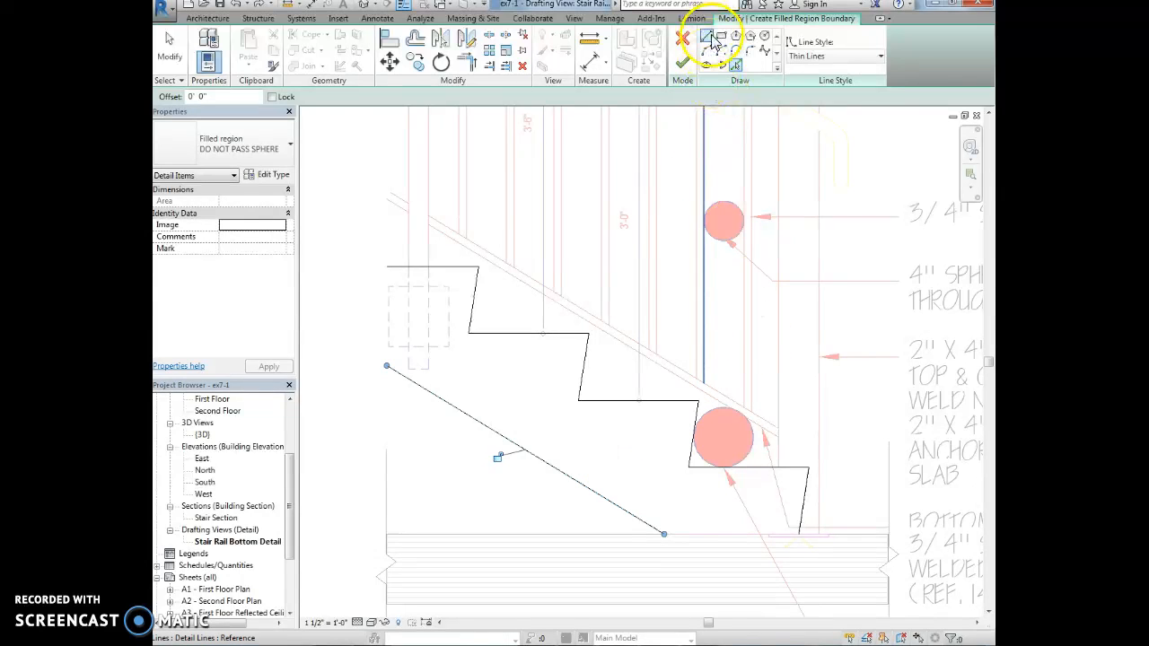
# Sketch the Treads region boundary along the stepped stair profile
pyautogui.click(707, 36)
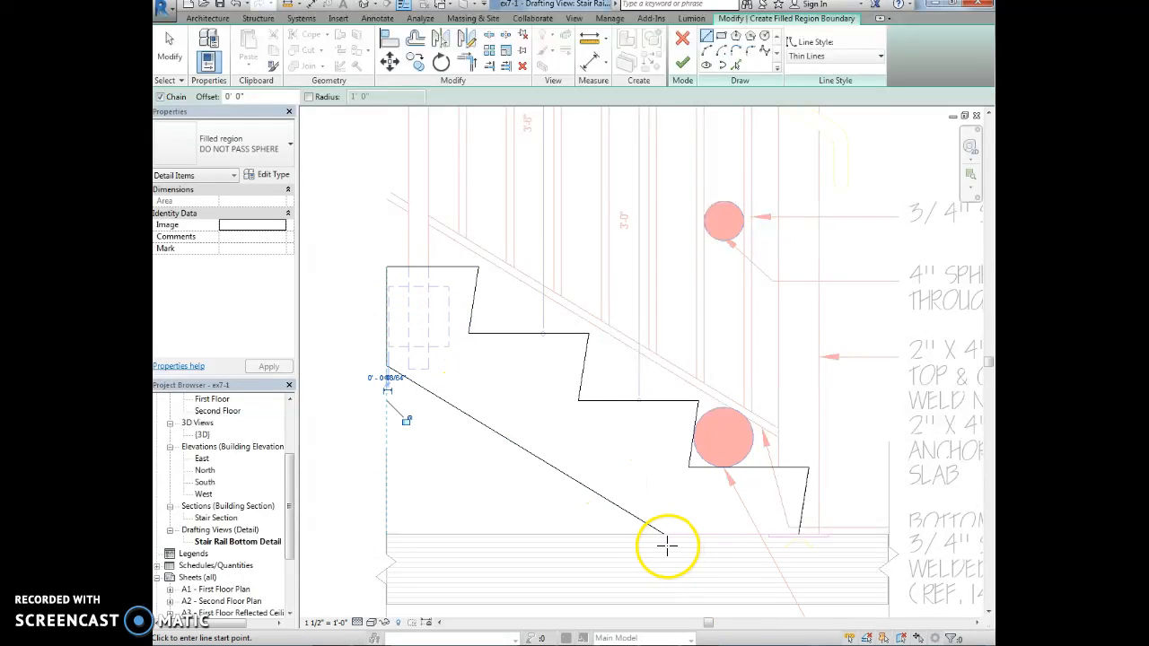
pyautogui.click(799, 535)
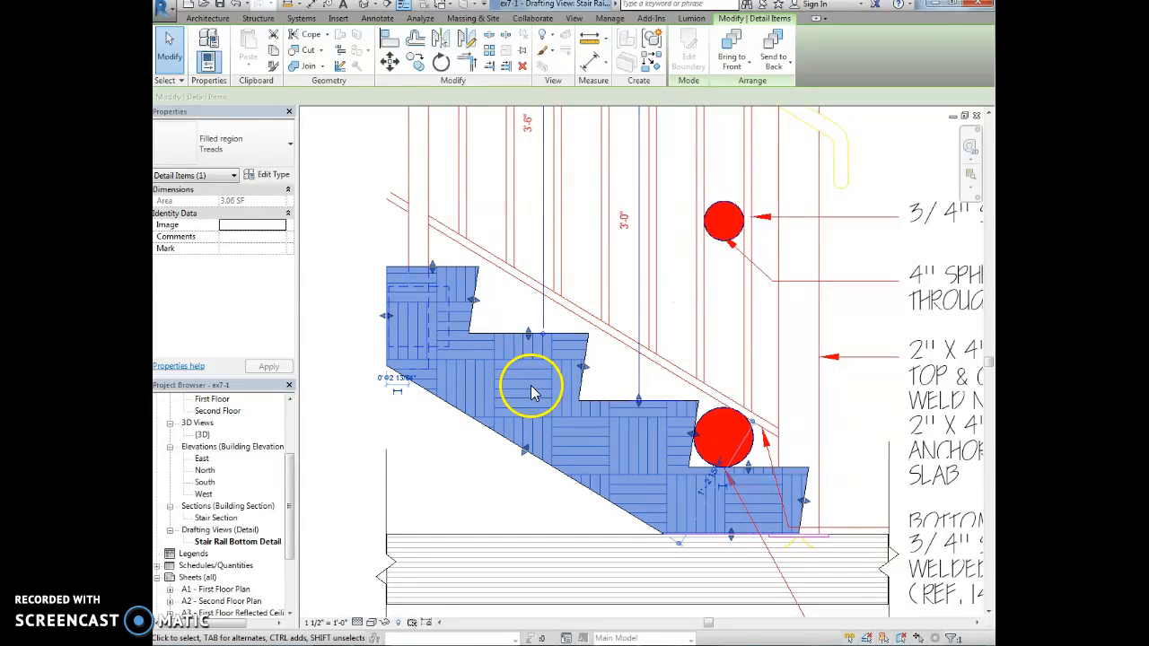
pyautogui.moveTo(512, 417)
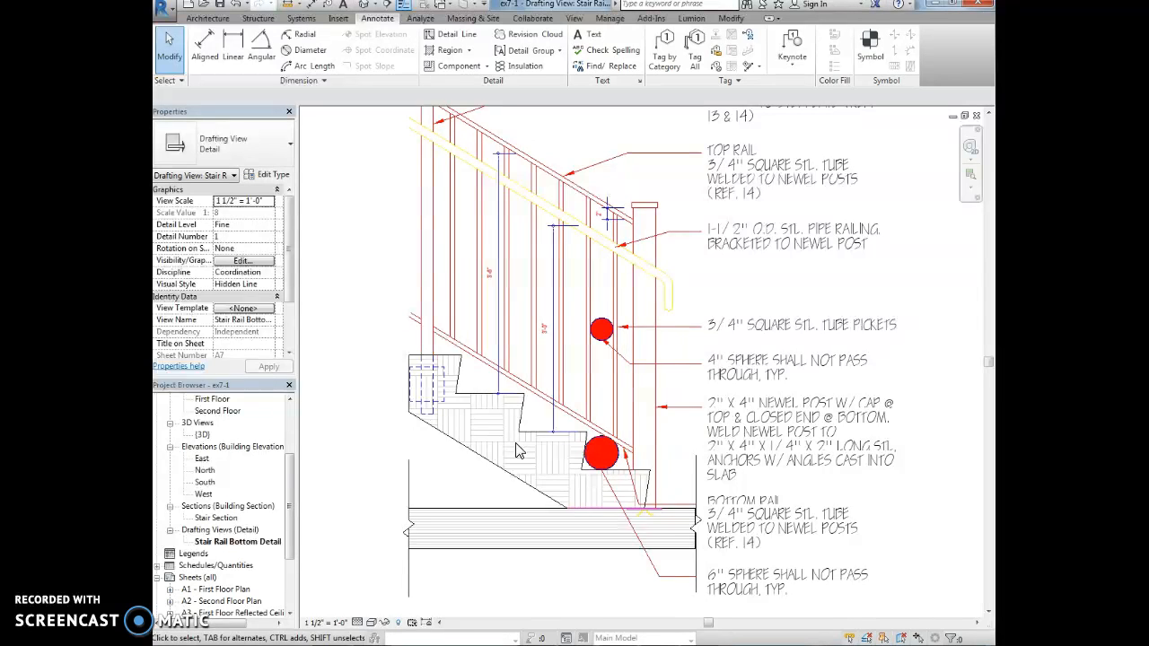
pyautogui.click(513, 448)
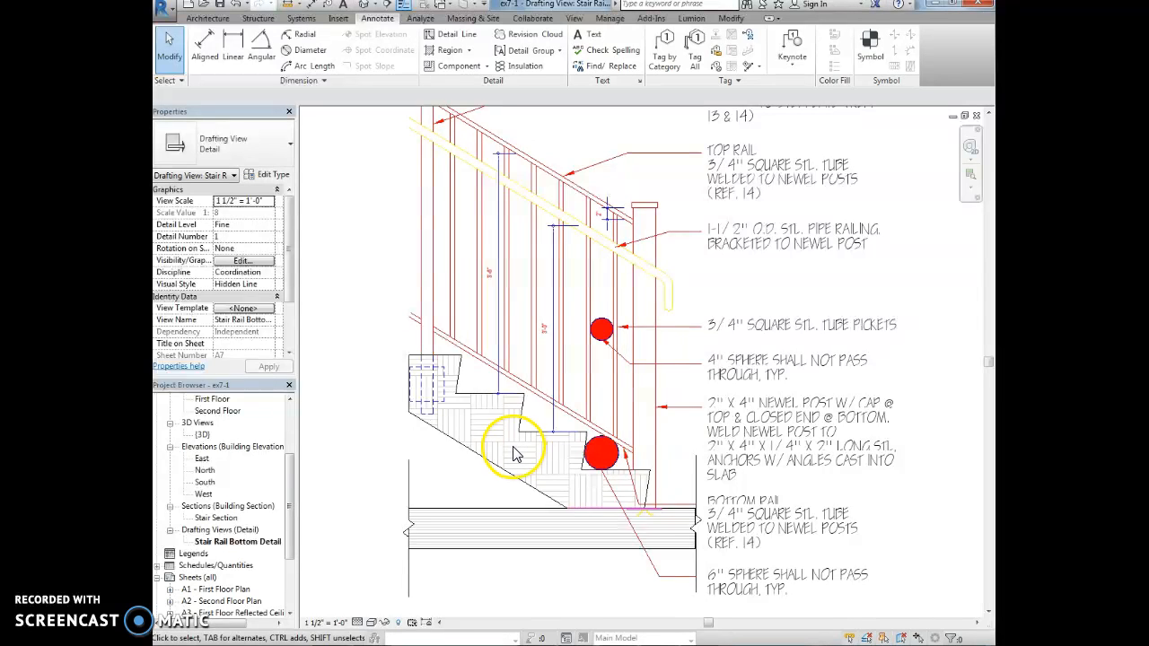